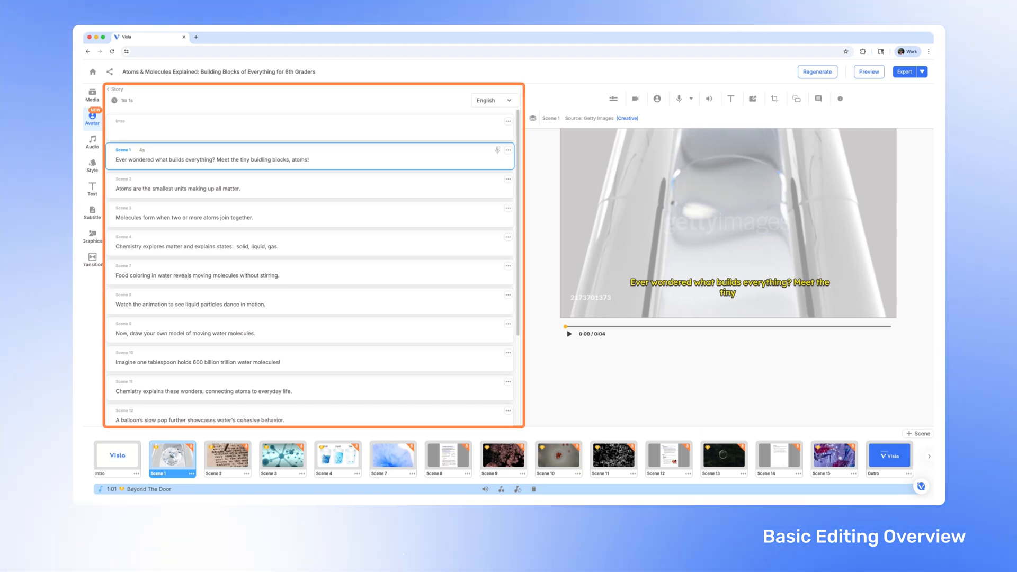
Rewrite scene 1's line to "Ever wondered what builds everything? Meet atoms!" over stock molecule footage
double_click(260, 160)
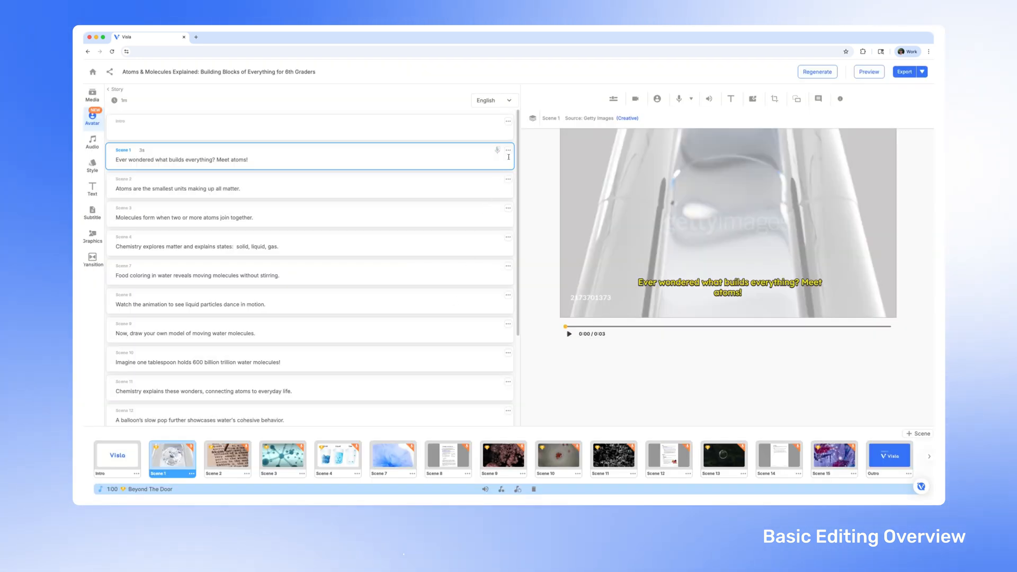
left_click(508, 150)
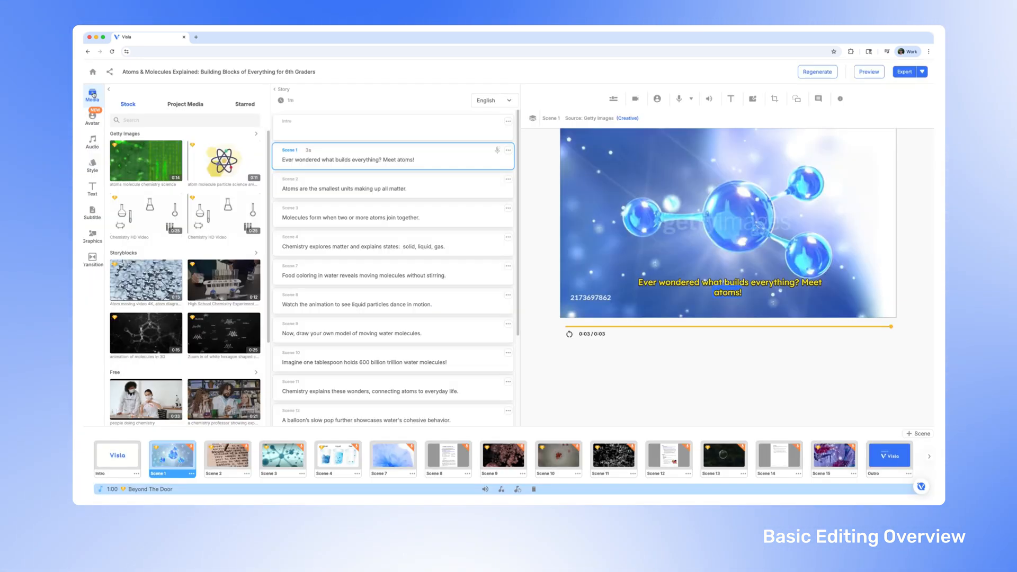
left_click(184, 104)
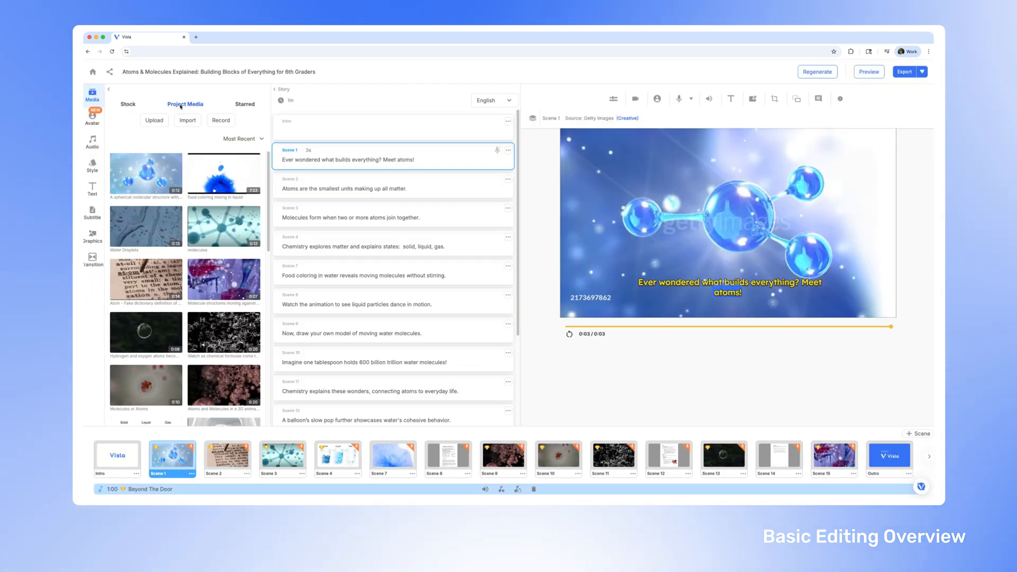
left_click(92, 115)
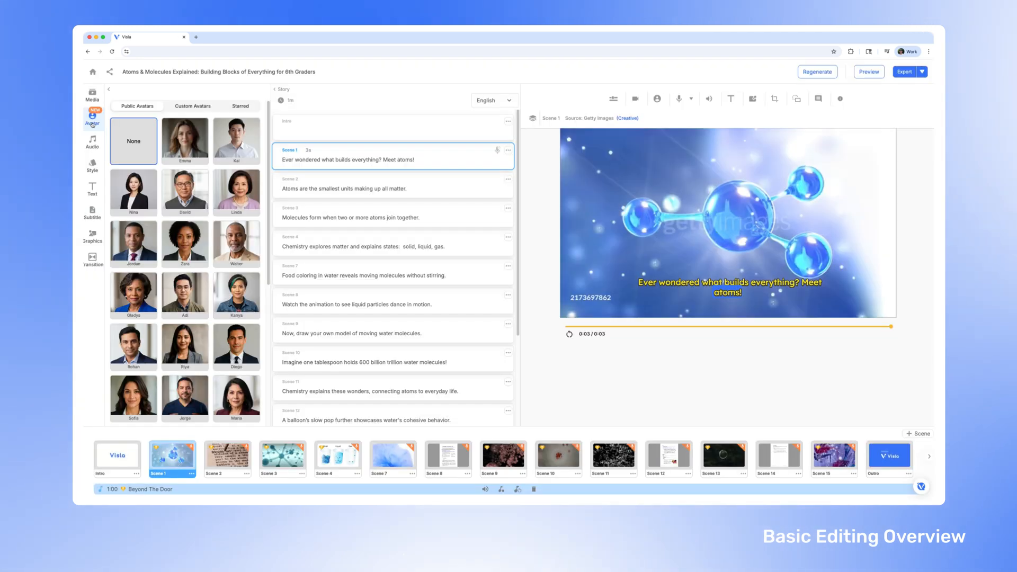
Add the Kai in White Shirt avatar so he stands over scene 1's molecule clip
left_click(236, 141)
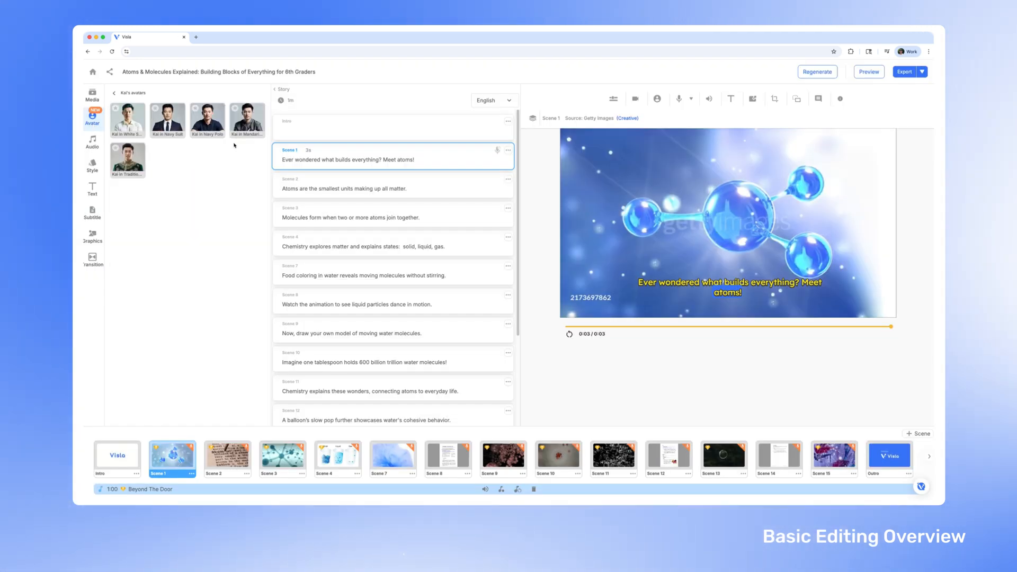
left_click(127, 117)
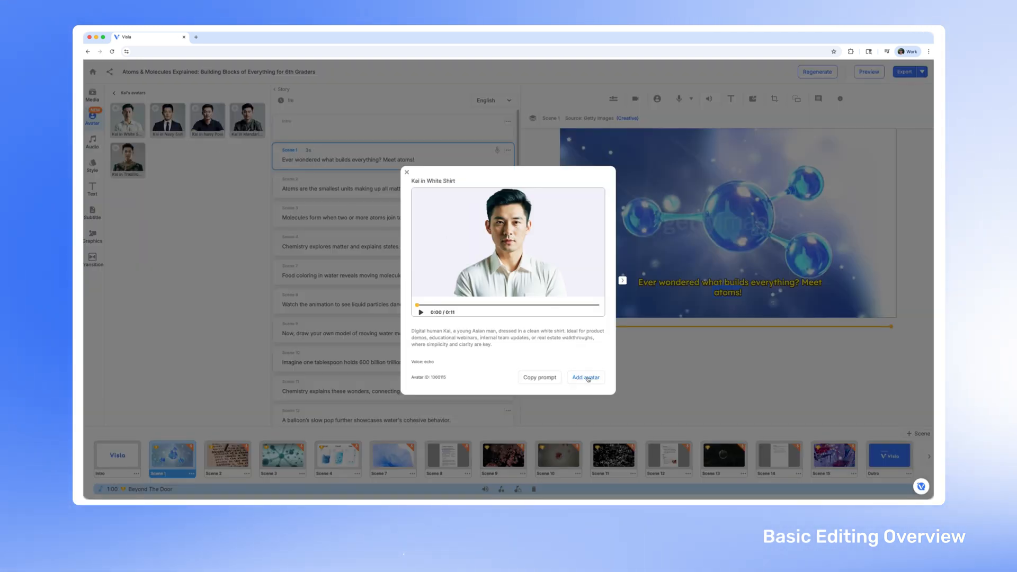
left_click(585, 377)
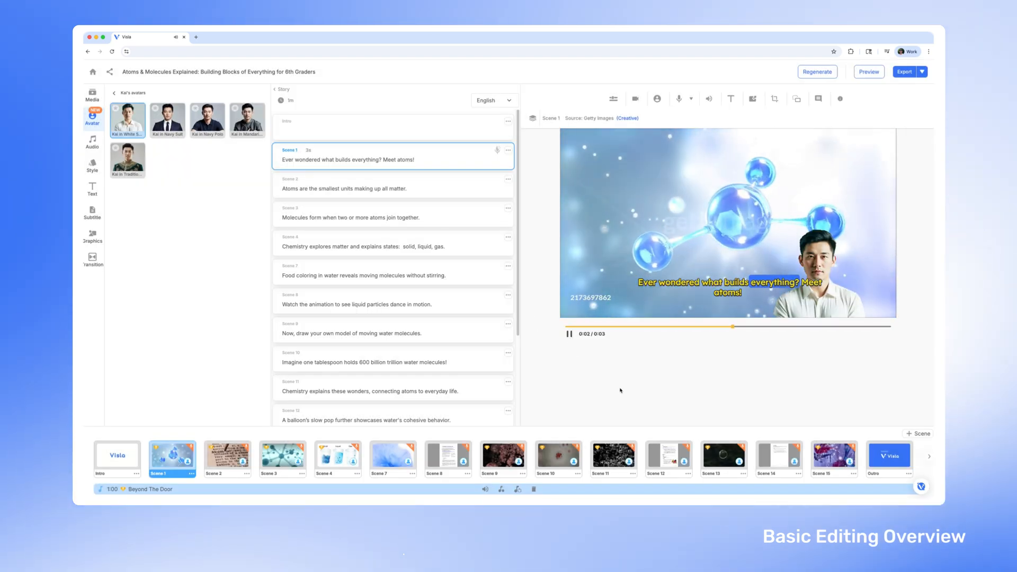
Review the custom voices and add a voice-over to the video
left_click(92, 138)
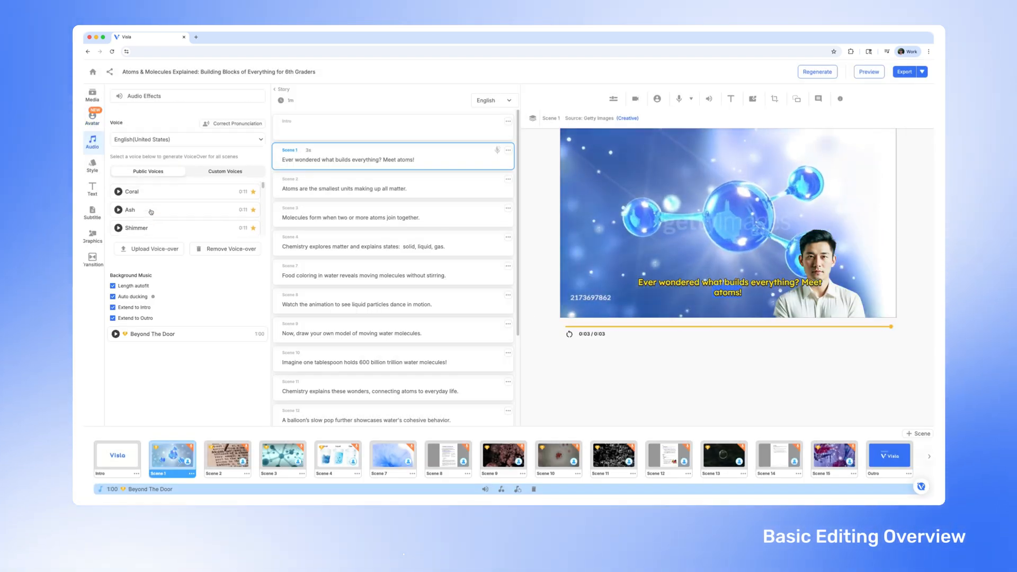
left_click(224, 170)
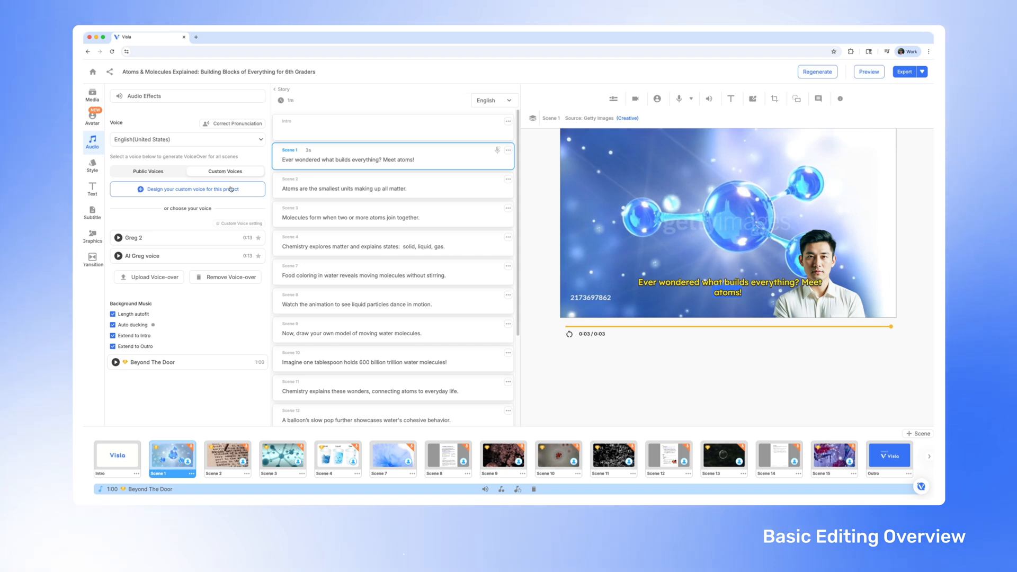
mouse_move(148, 277)
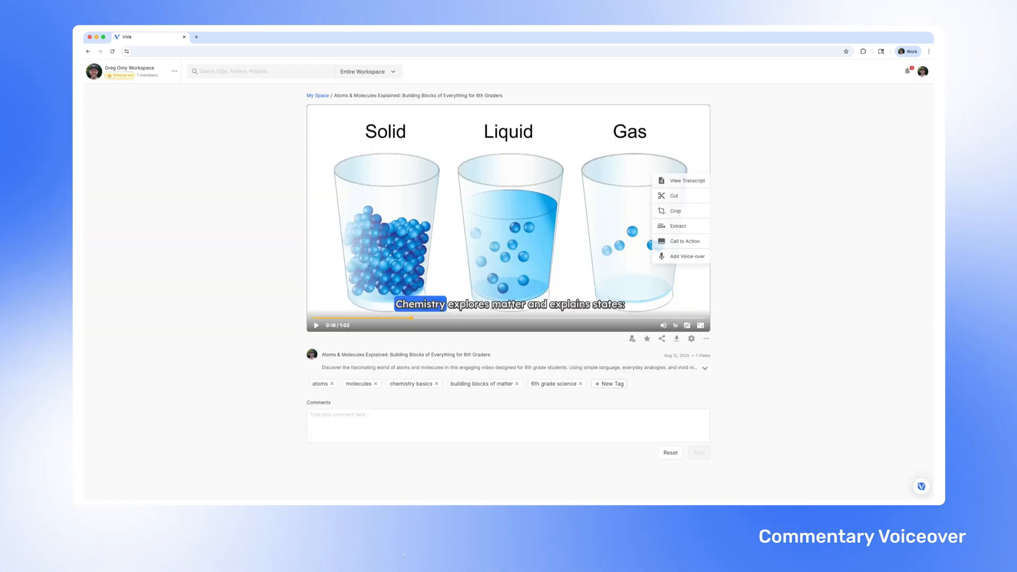
mouse_move(681, 257)
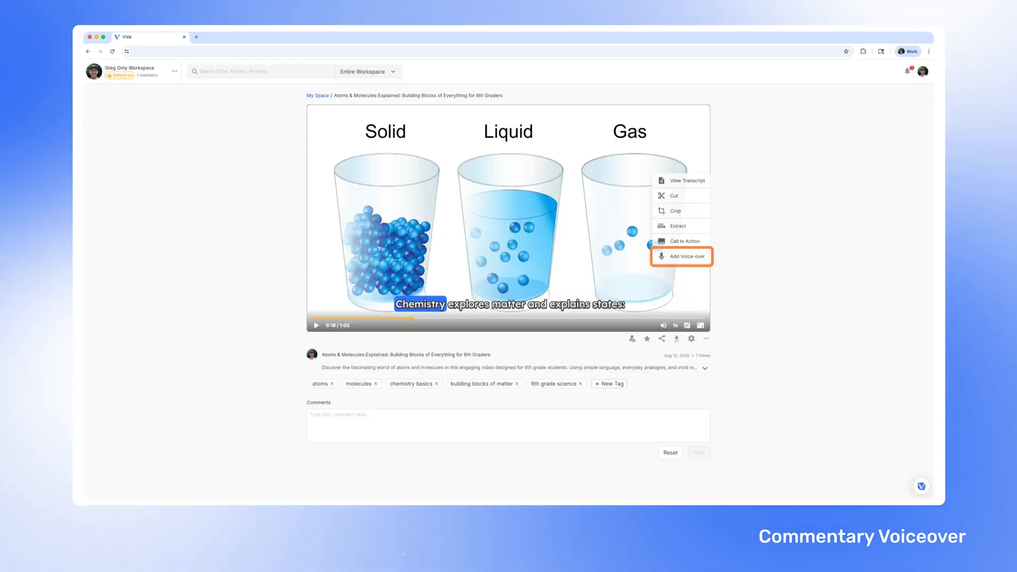
left_click(682, 257)
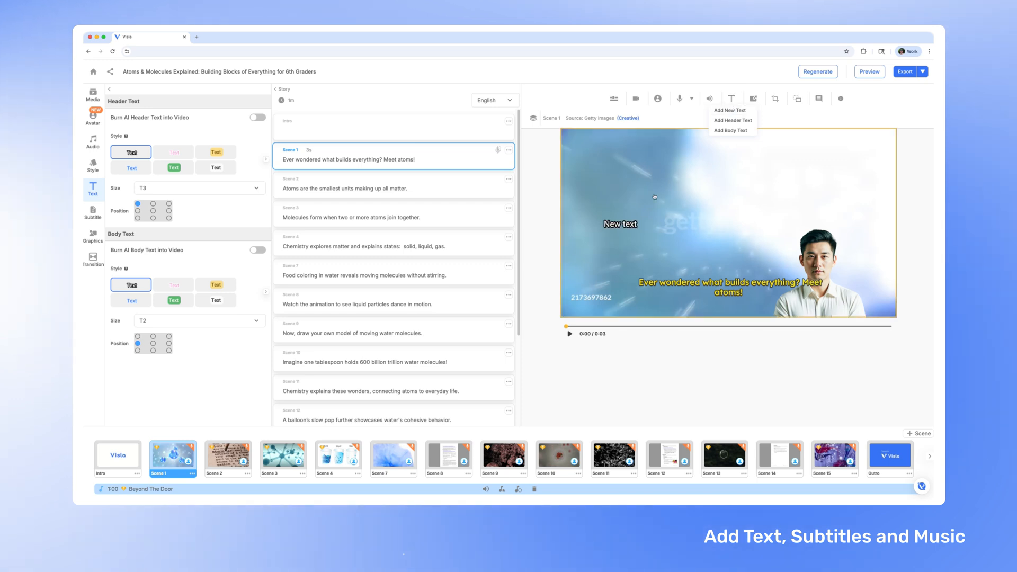
Add a header text overlay and browse background music for a science track
left_click(620, 224)
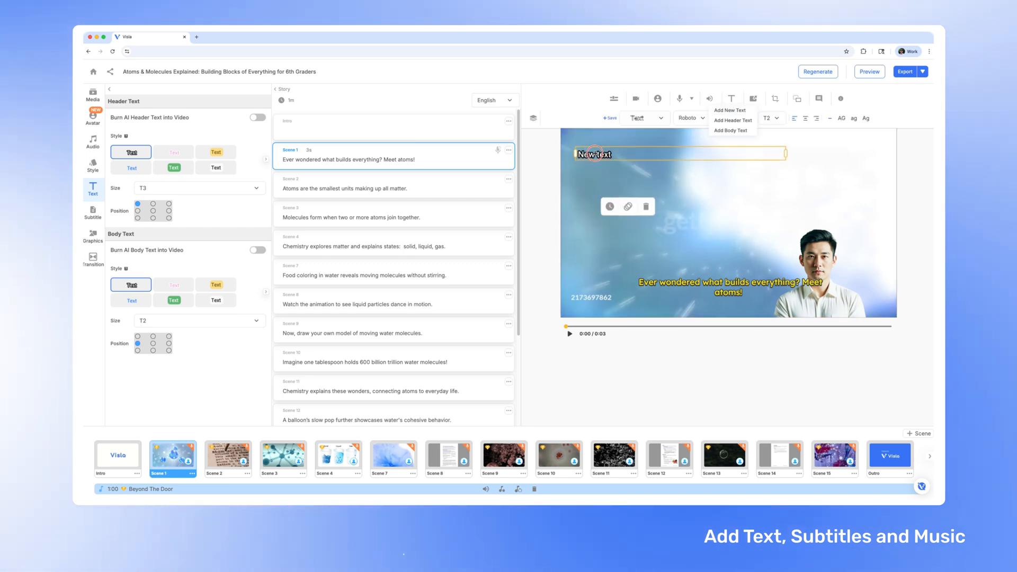
left_click(93, 140)
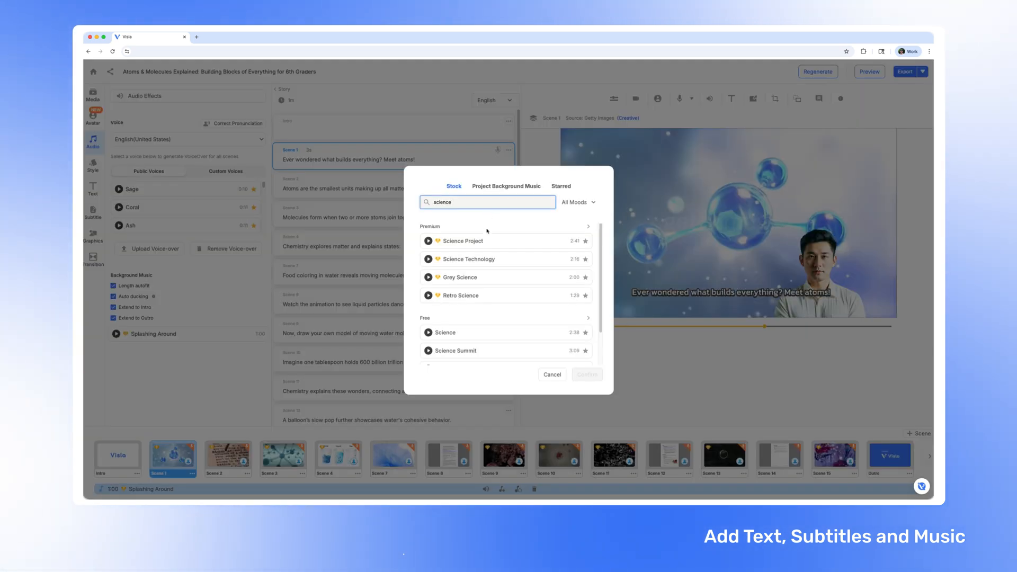